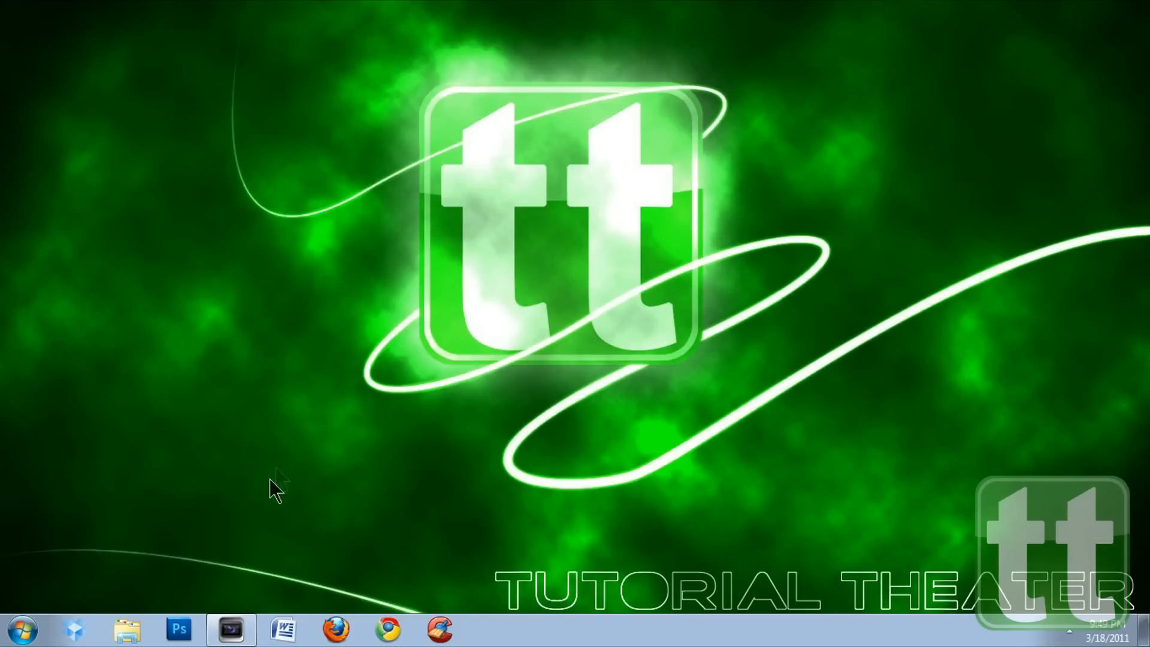
Launch Sony Vegas Pro from the taskbar to open the editing project.
{"action": "left_click", "coordinate": [231, 630]}
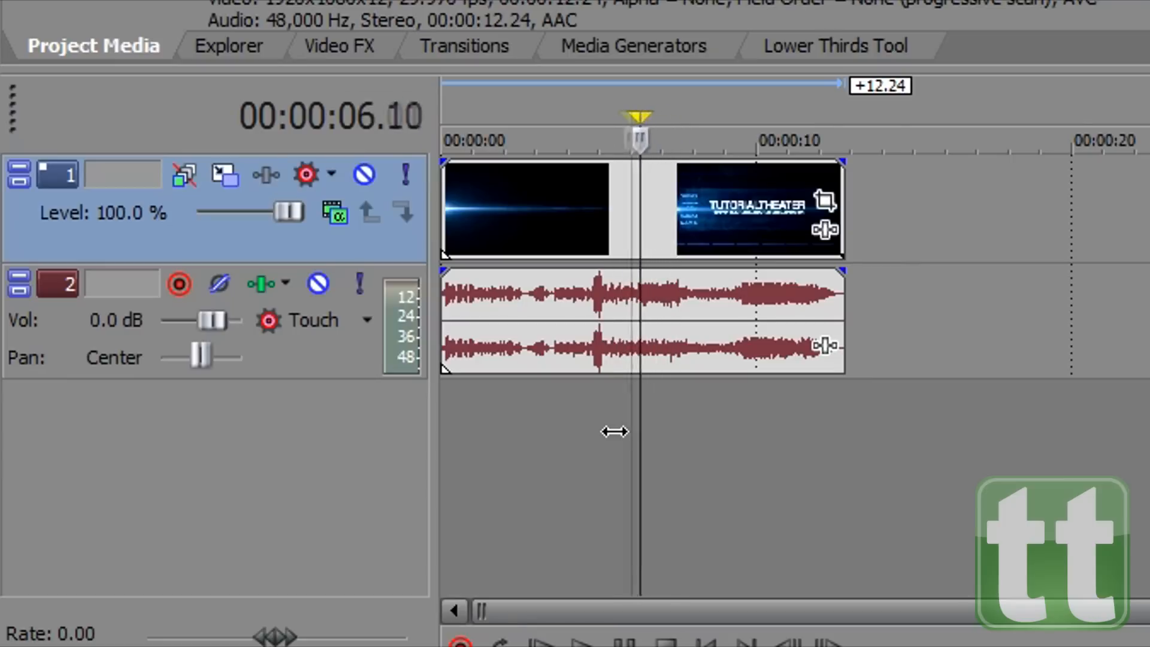
Split the video and audio clip at the 00:00:05.29 playhead position.
{"action": "key", "text": "s"}
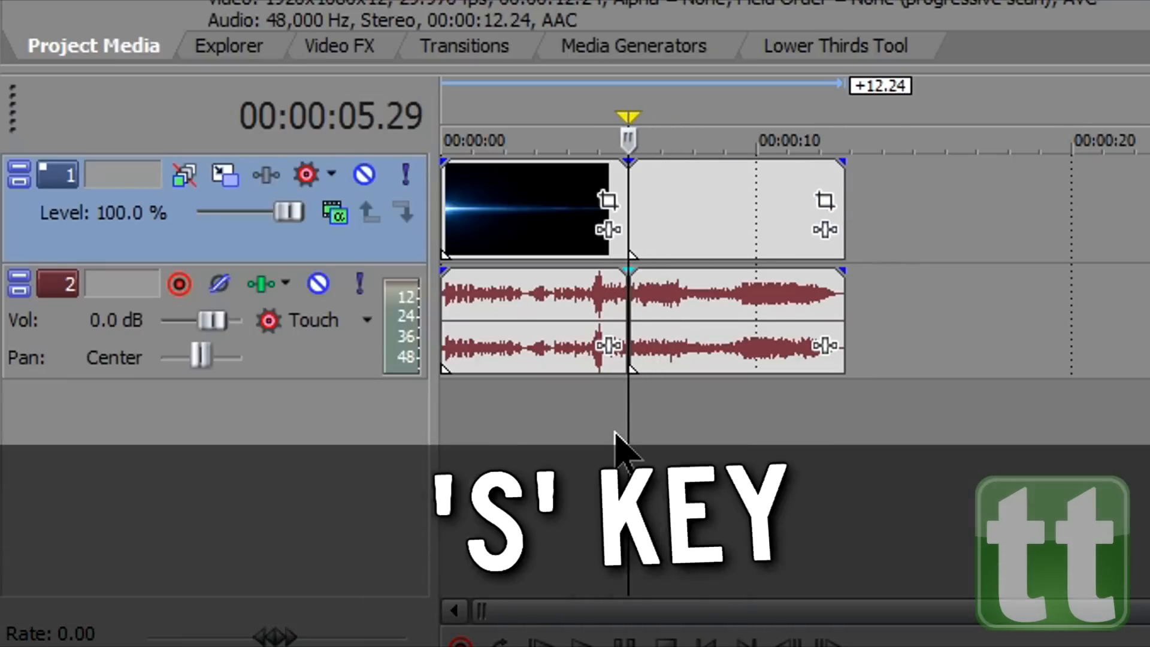
{"action": "key", "text": "s"}
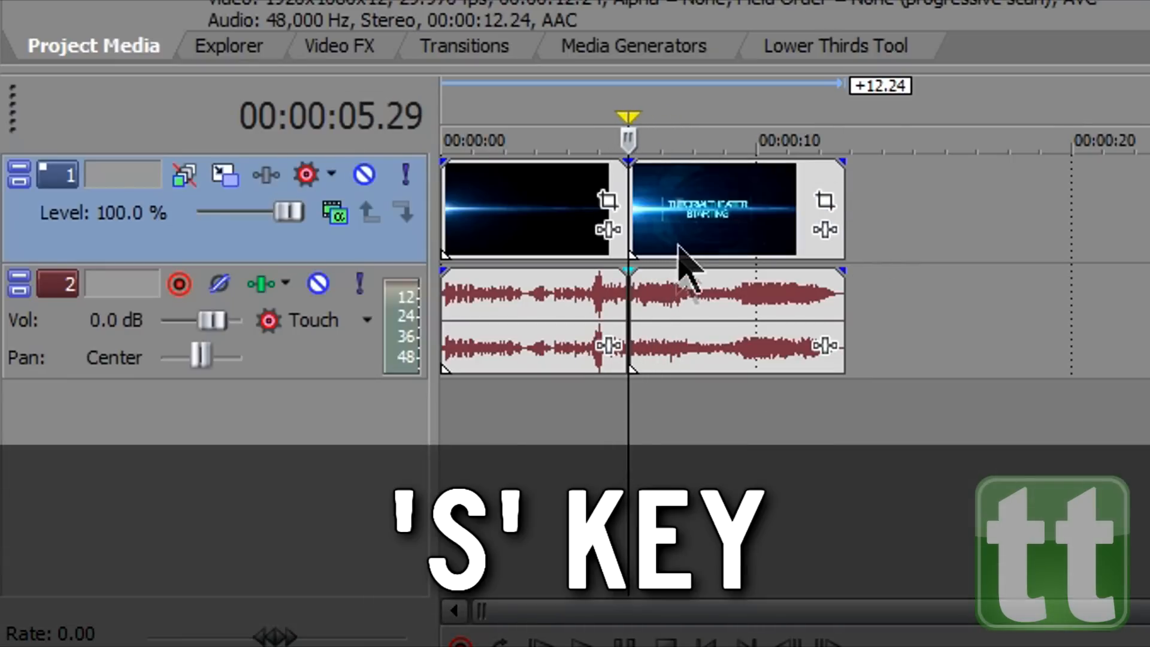
{"action": "key", "text": "s"}
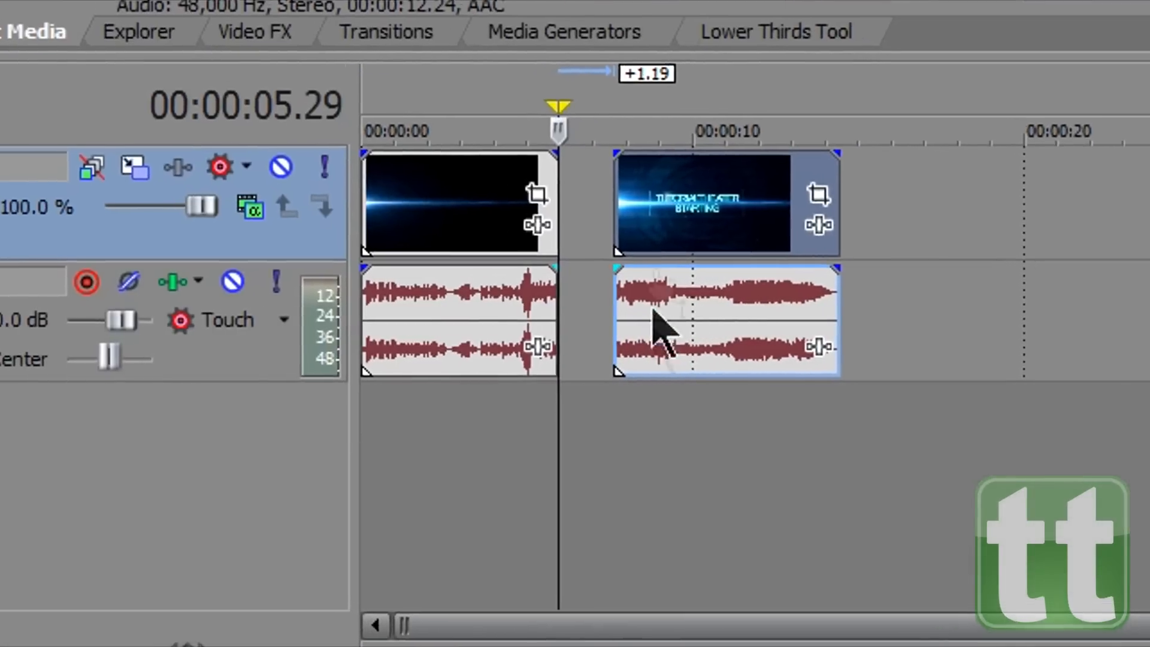
Select the first split piece and delete its video and audio.
{"action": "right_click", "coordinate": [726, 320]}
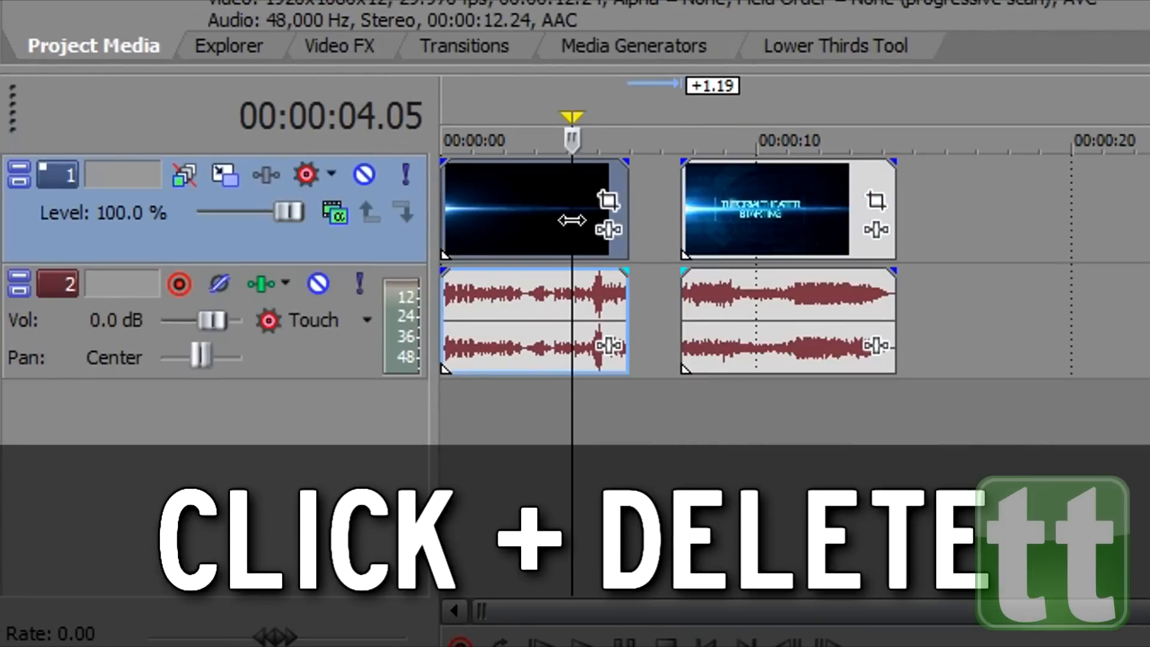
{"action": "key", "text": "Delete"}
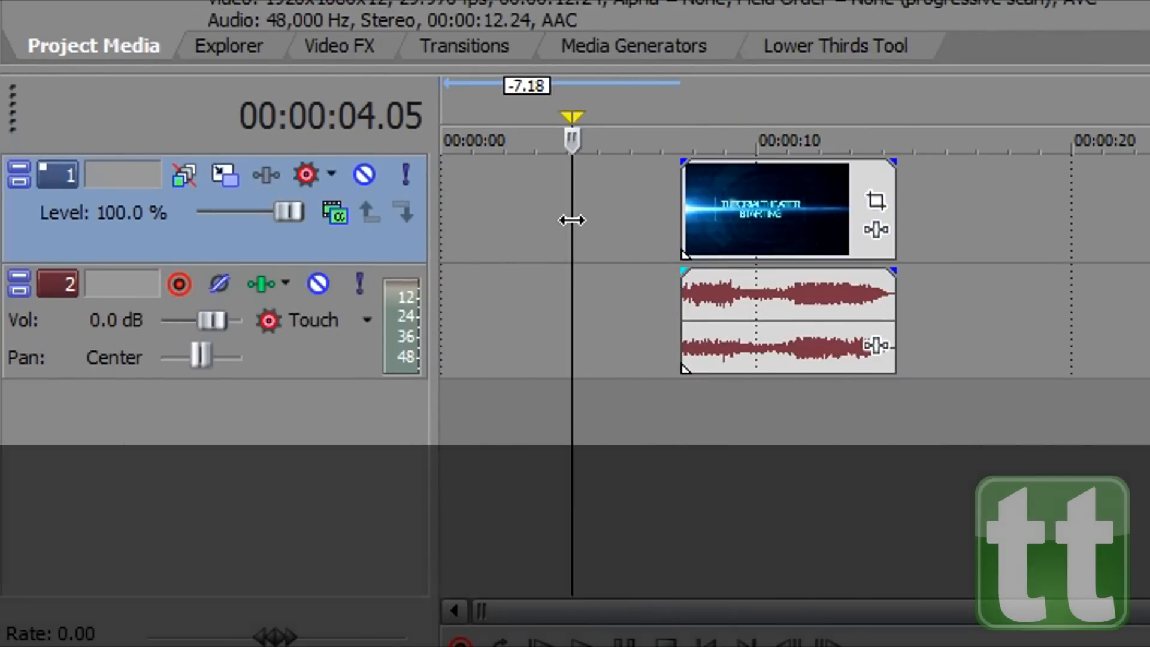